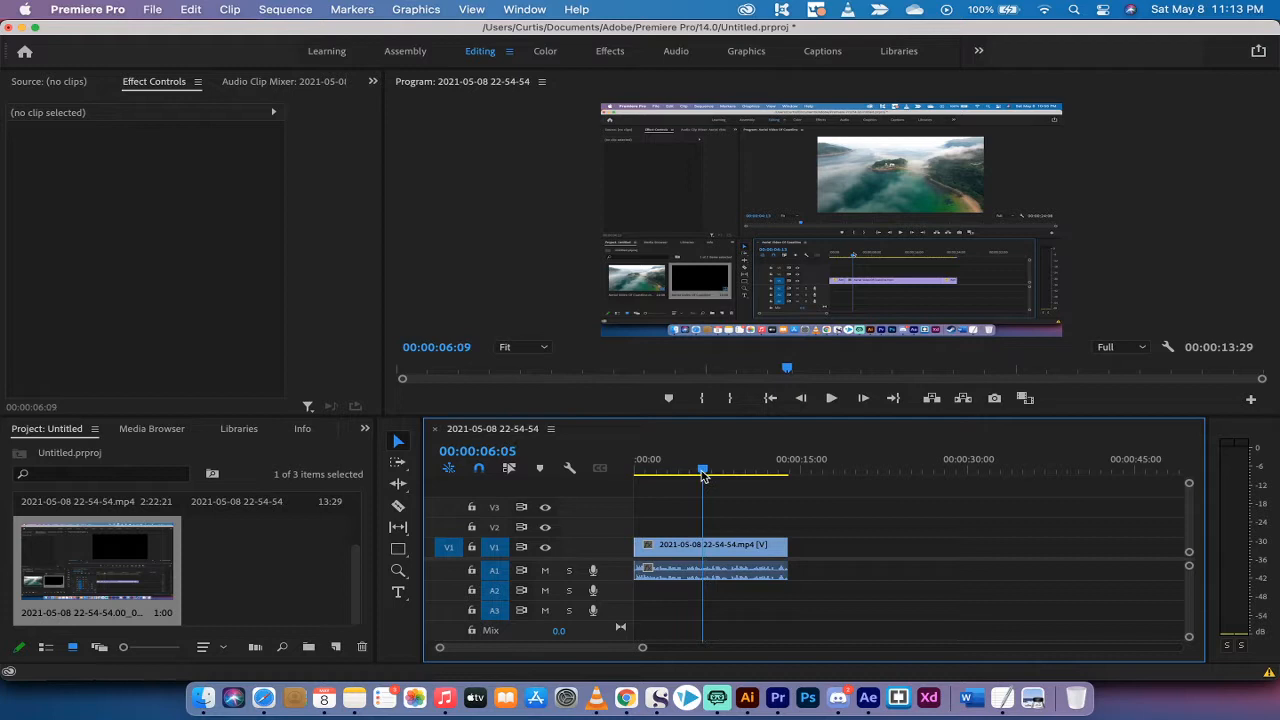
Step: Select the timeline clip and switch to the Effects workspace with the effects library showing
{"action": "left_click", "coordinate": [712, 544]}
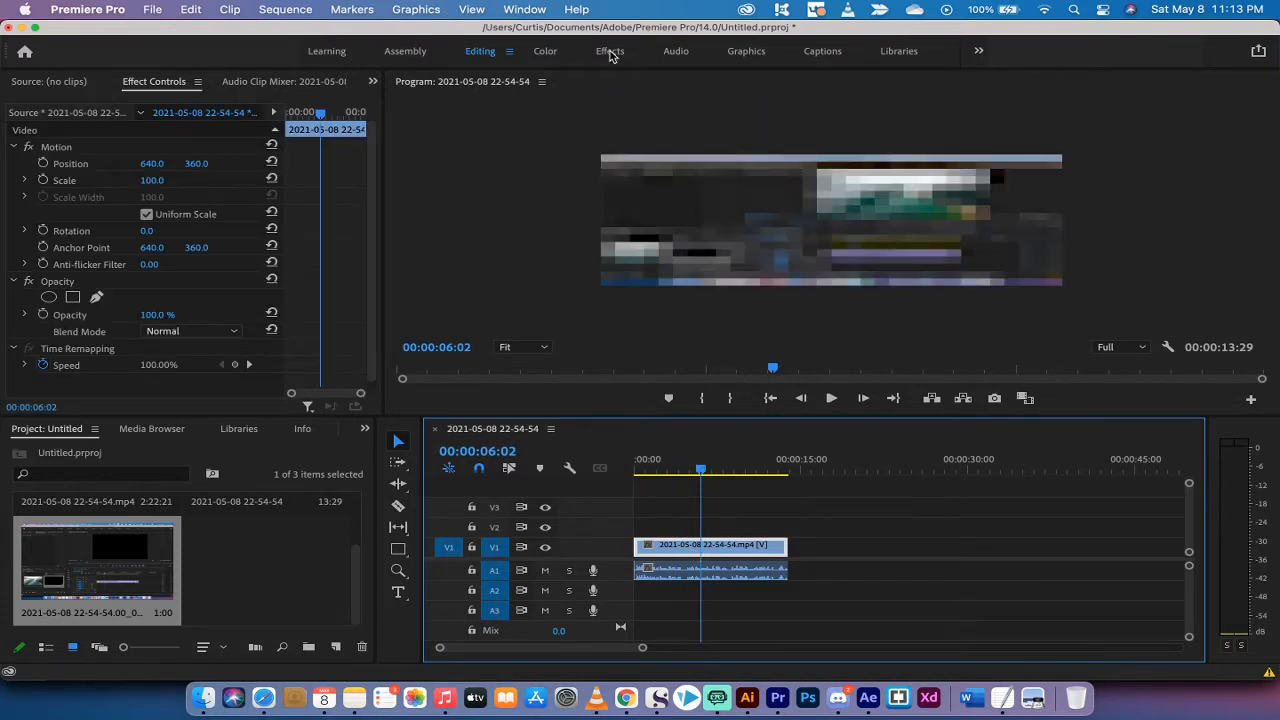
{"action": "left_click", "coordinate": [610, 52]}
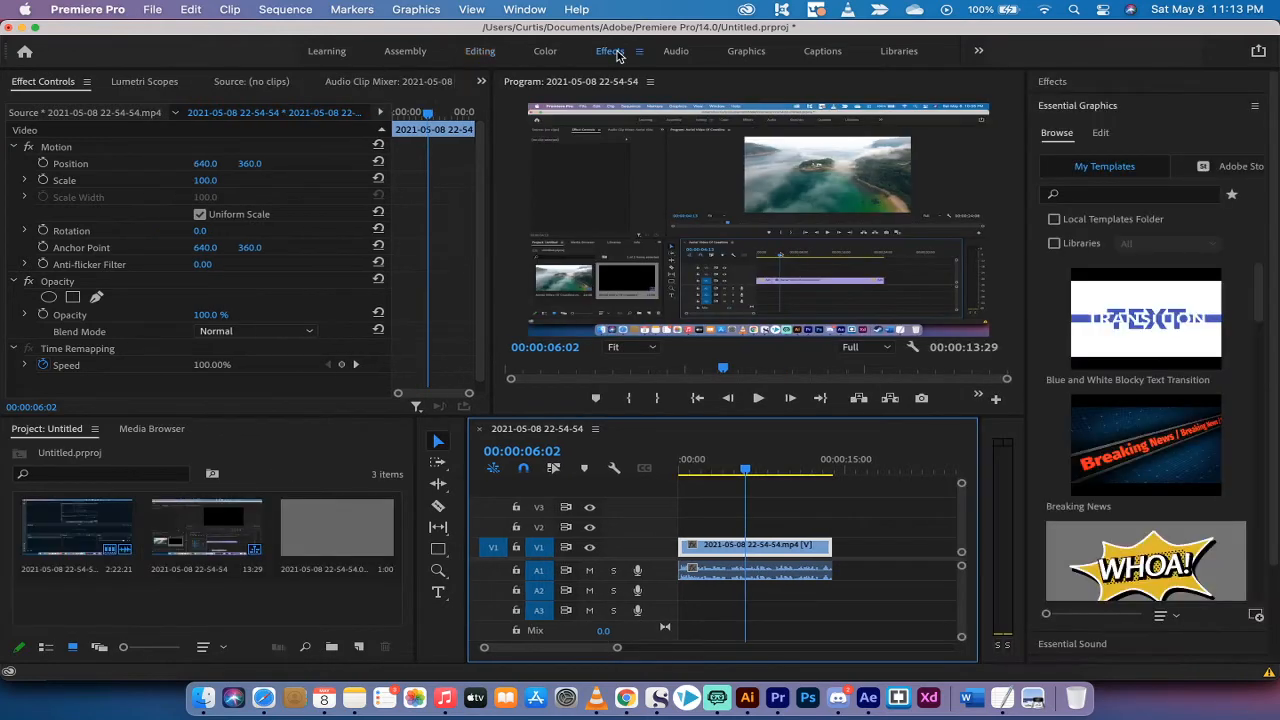
{"action": "left_click", "coordinate": [610, 52]}
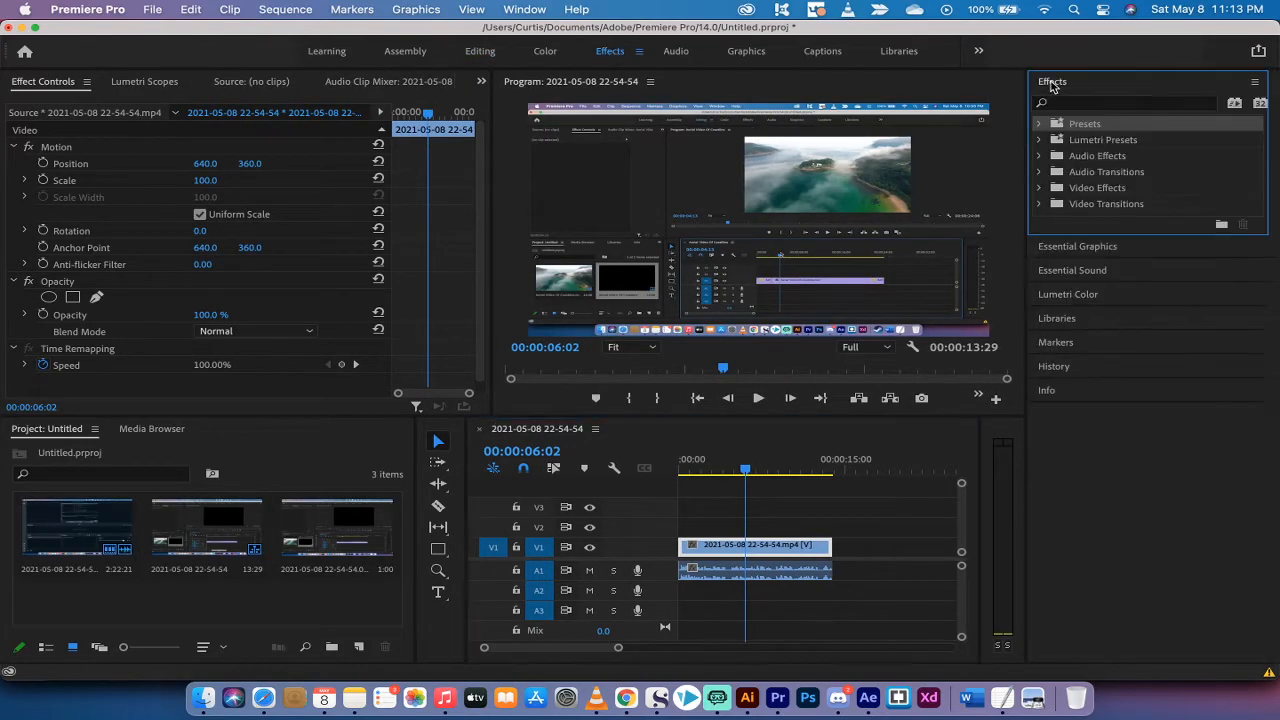
{"action": "left_click", "coordinate": [472, 8]}
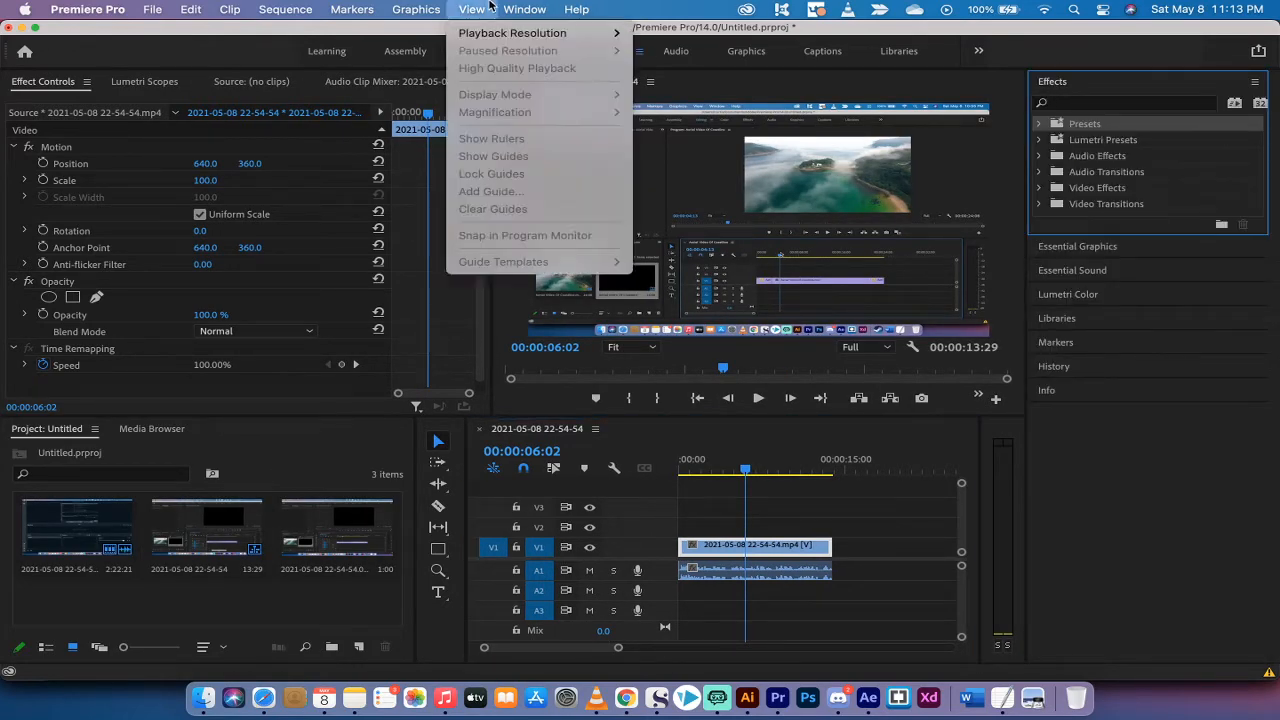
{"action": "left_click", "coordinate": [524, 8]}
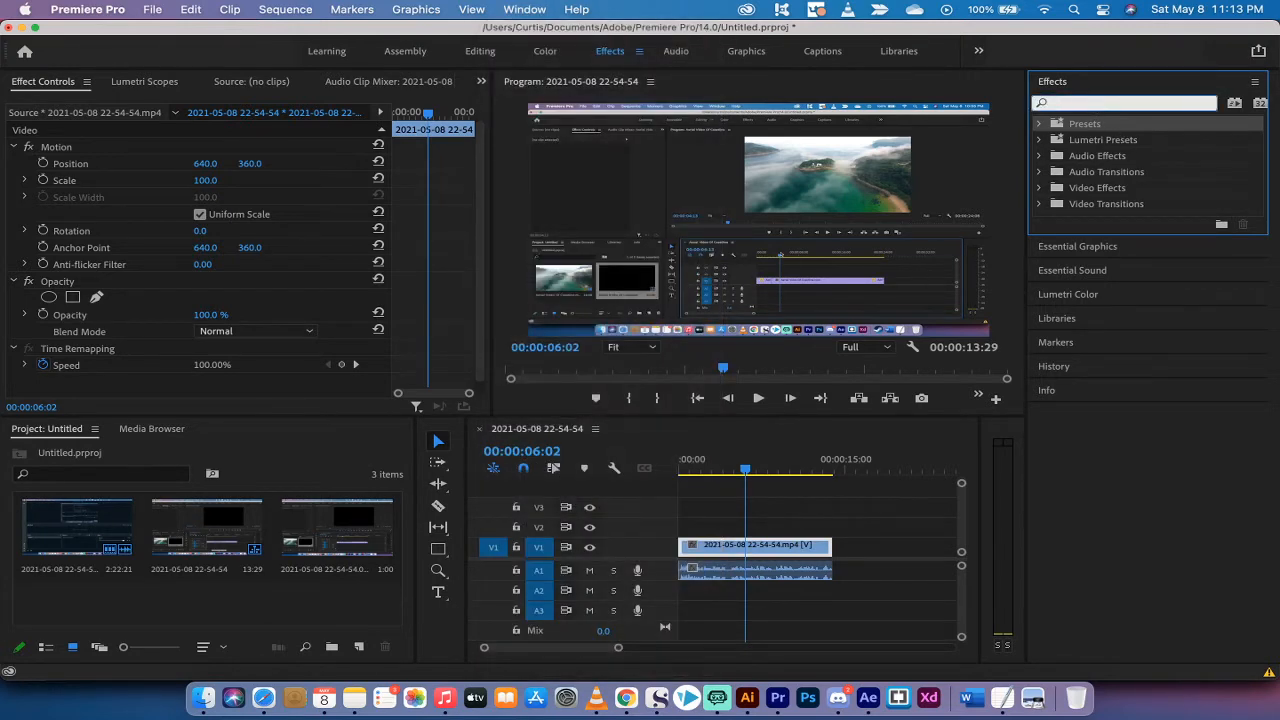
Step: Find Crop via the 'crop' search, apply it to the clip, and reset its edge trims to 0%
{"action": "type", "text": "crop"}
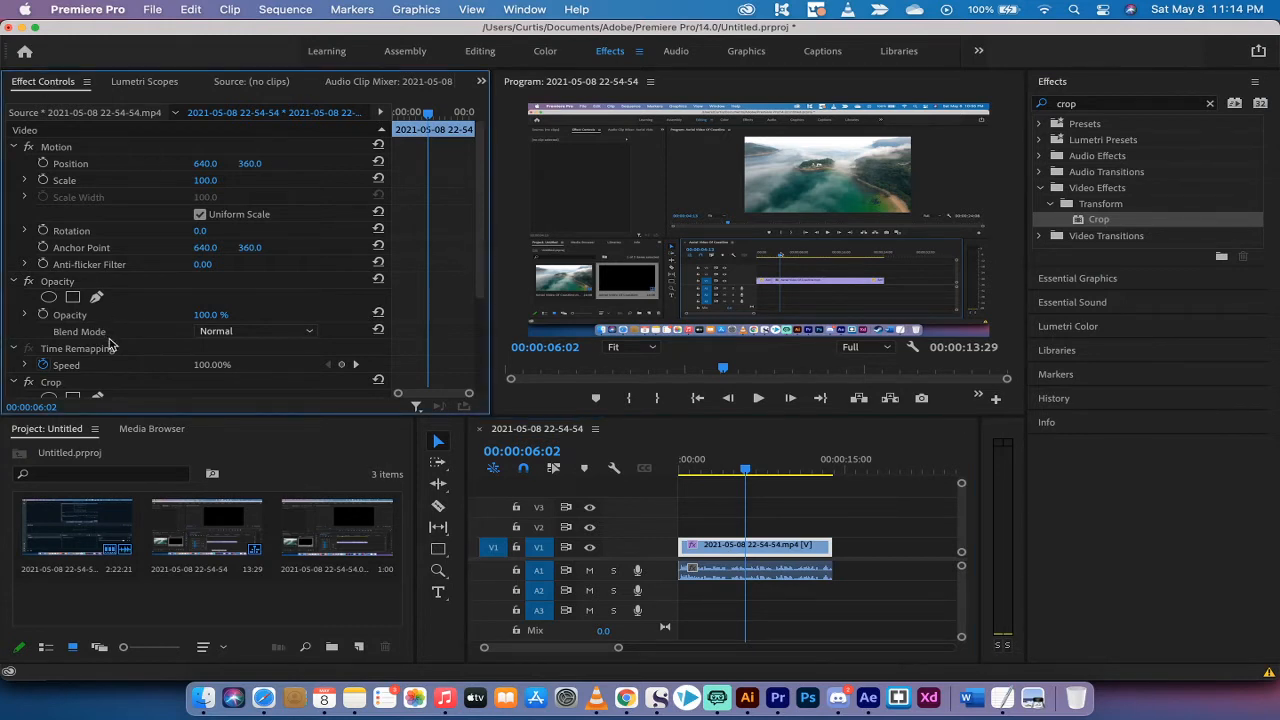
{"action": "scroll", "scroll_direction": "down", "scroll_amount": 3}
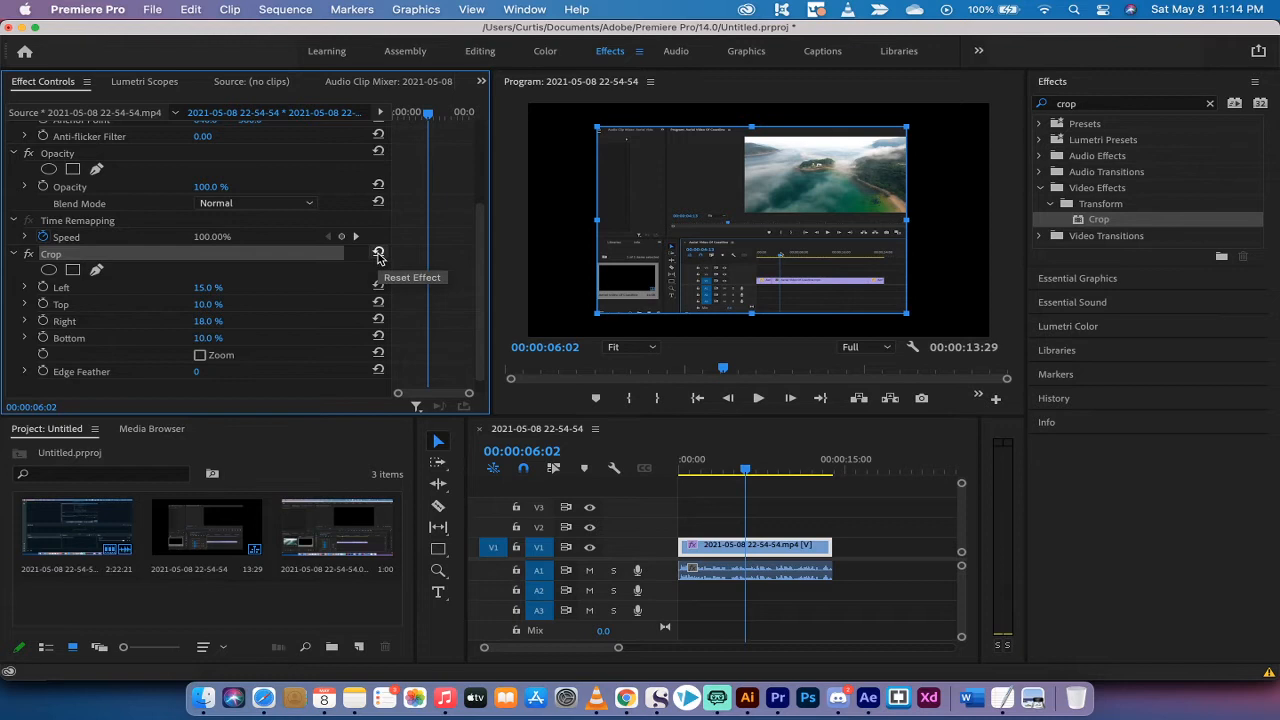
{"action": "left_click", "coordinate": [378, 252]}
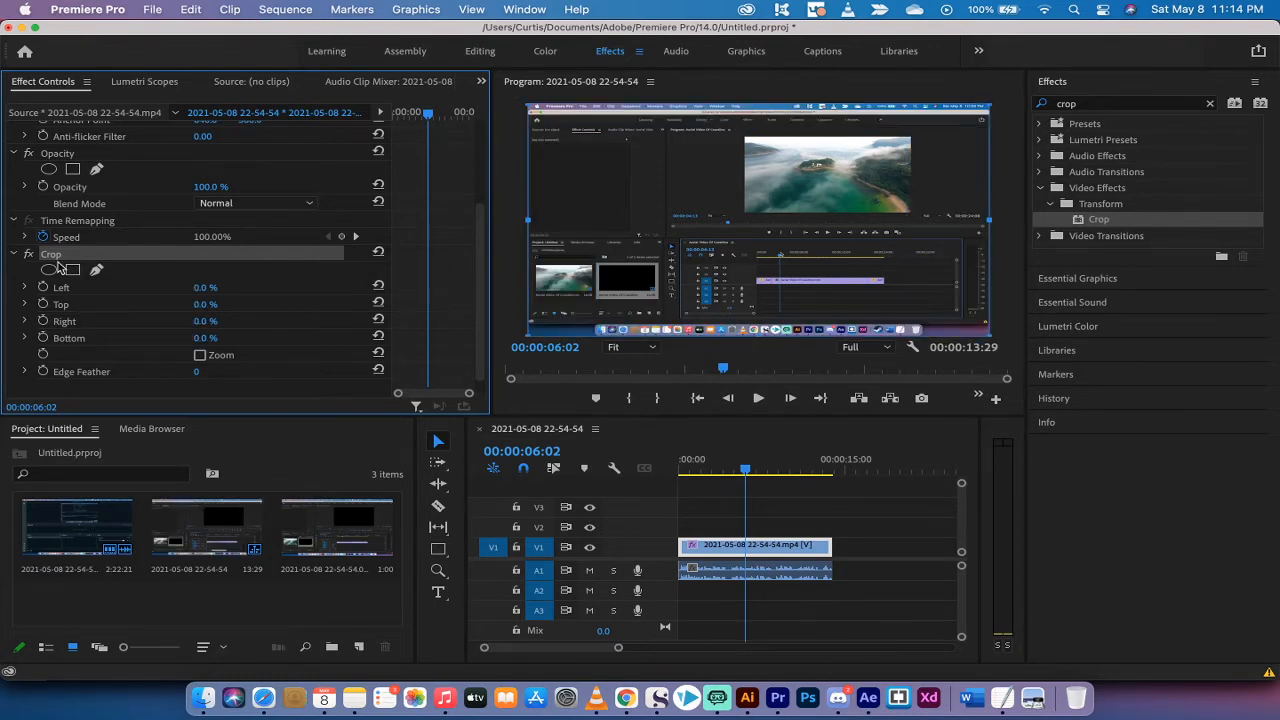
Step: Reselect the clip, draw a trial opacity mask around the timeline region, then discard it
{"action": "left_click", "coordinate": [14, 252]}
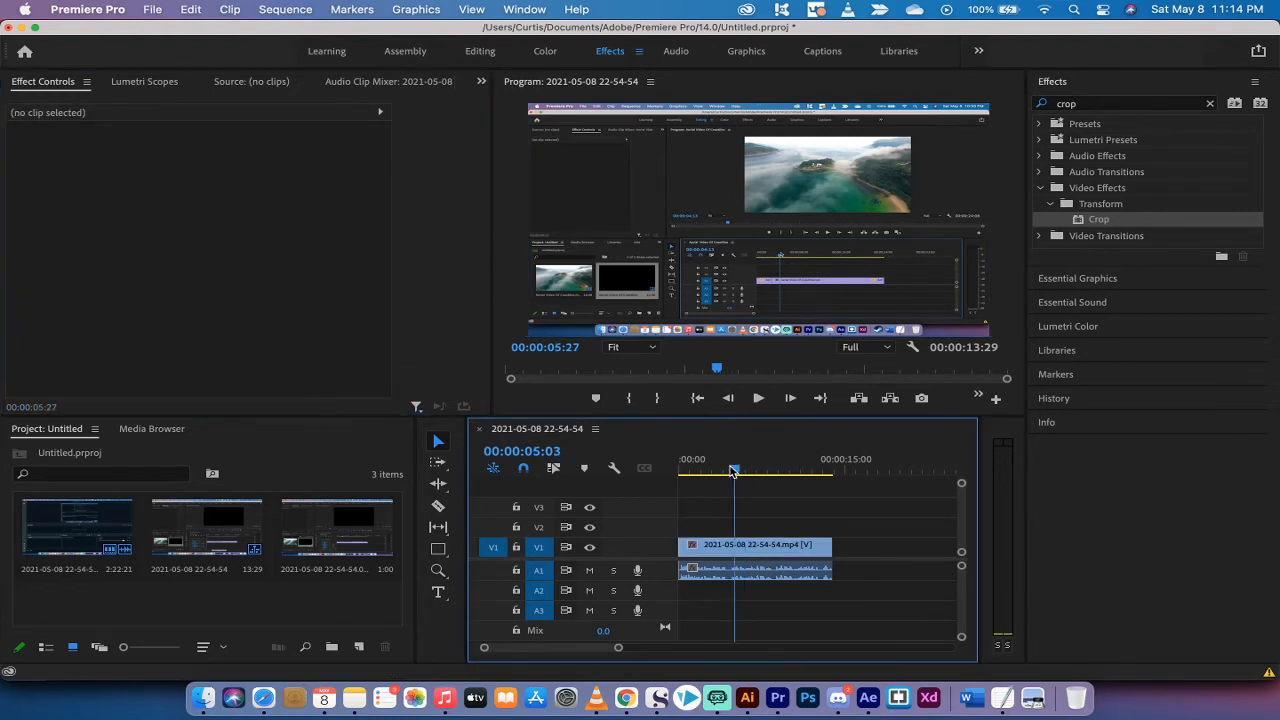
{"action": "left_click", "coordinate": [752, 544]}
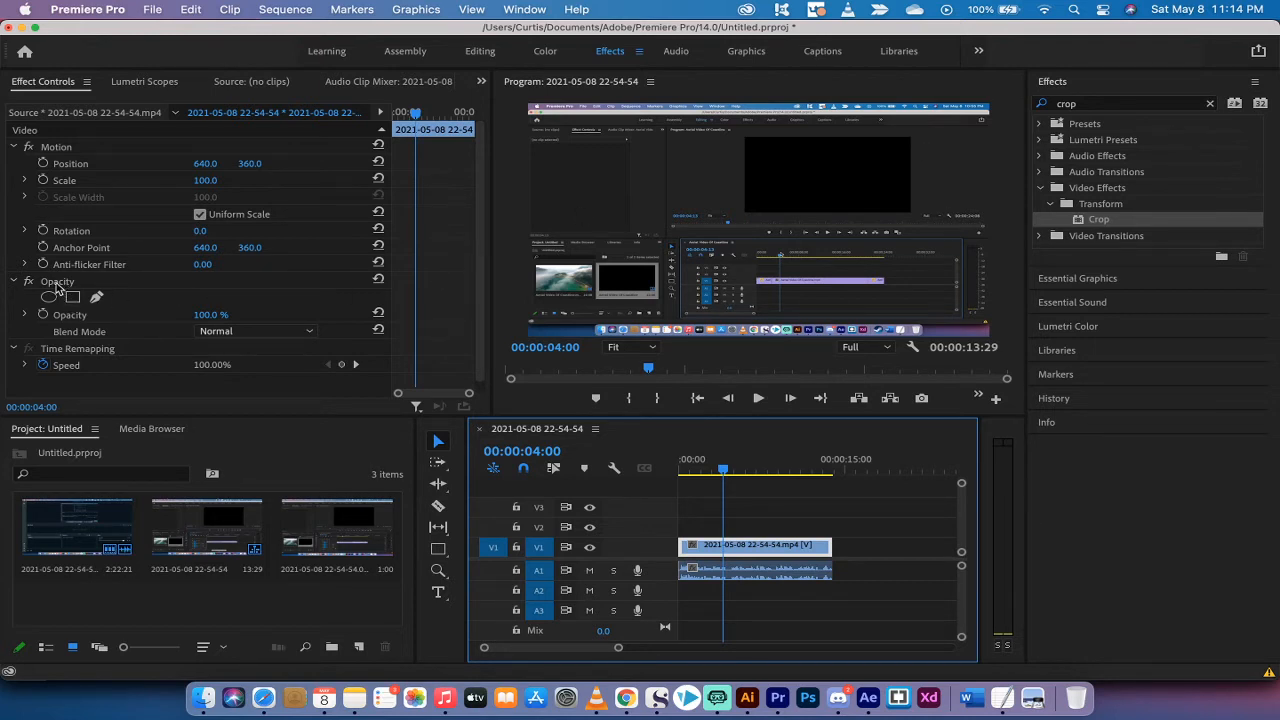
{"action": "mouse_move", "coordinate": [96, 296]}
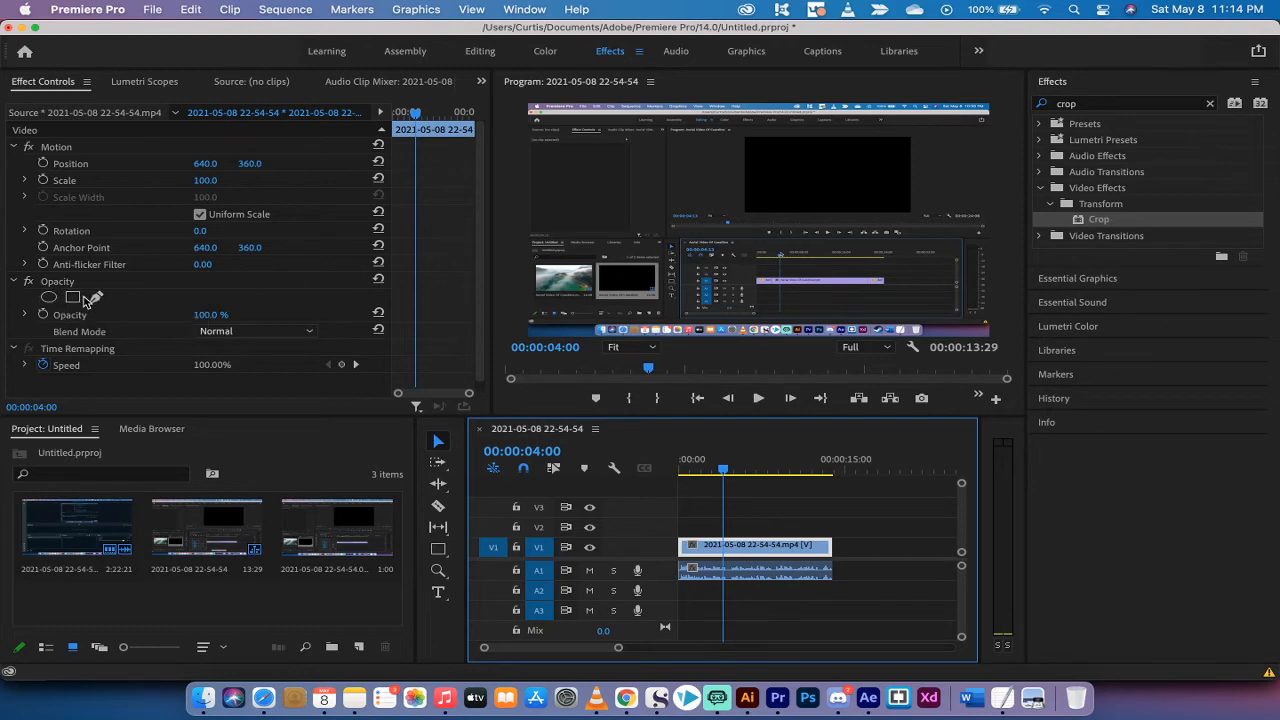
{"action": "mouse_move", "coordinate": [94, 296]}
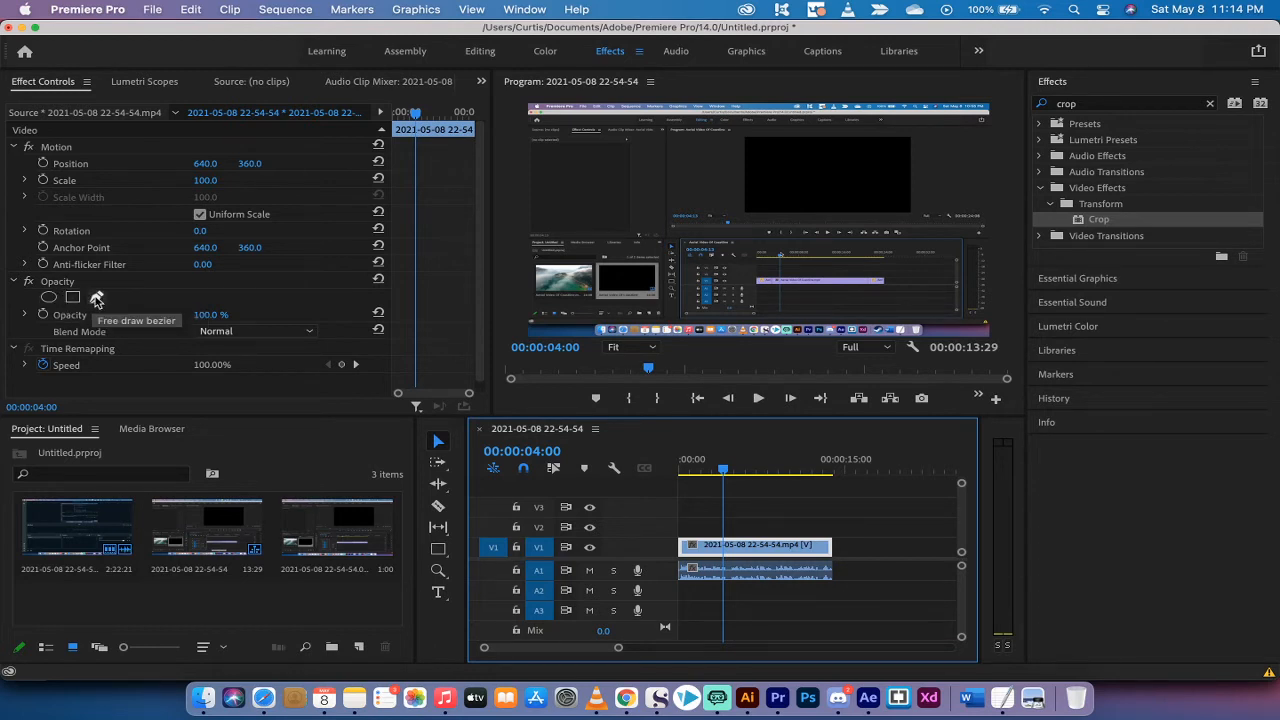
{"action": "left_click", "coordinate": [96, 296]}
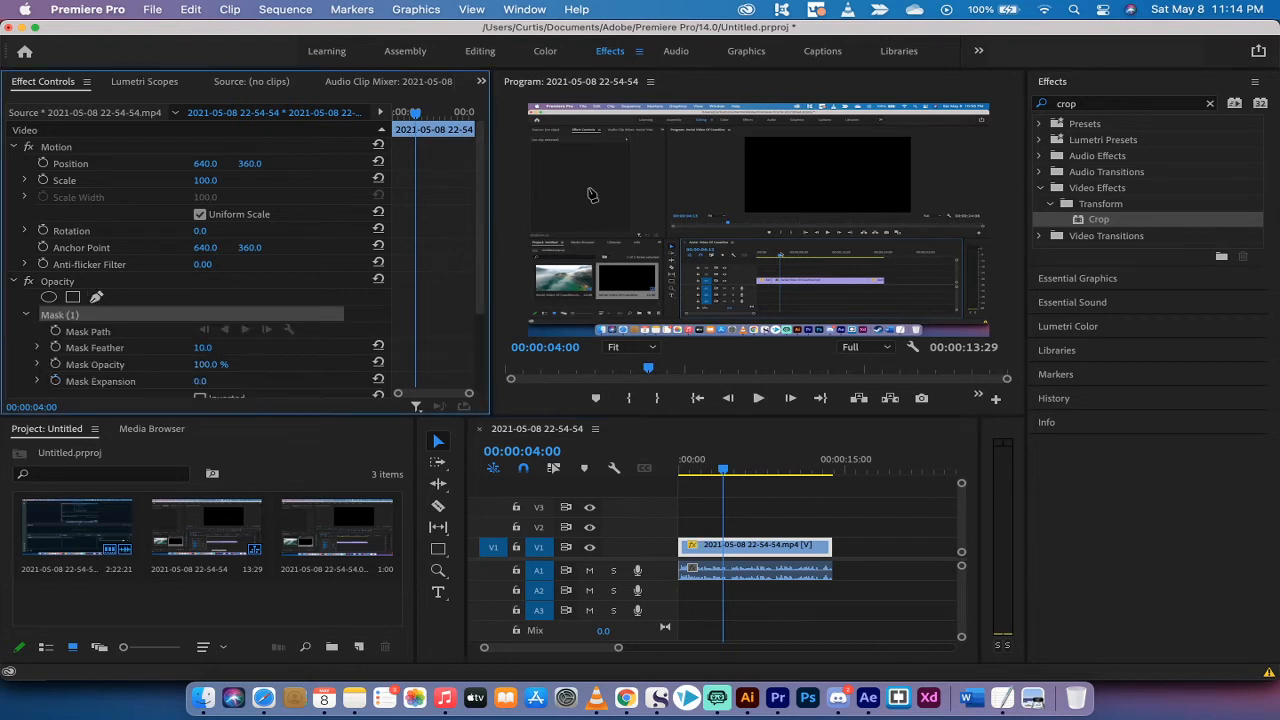
{"action": "mouse_move", "coordinate": [556, 148]}
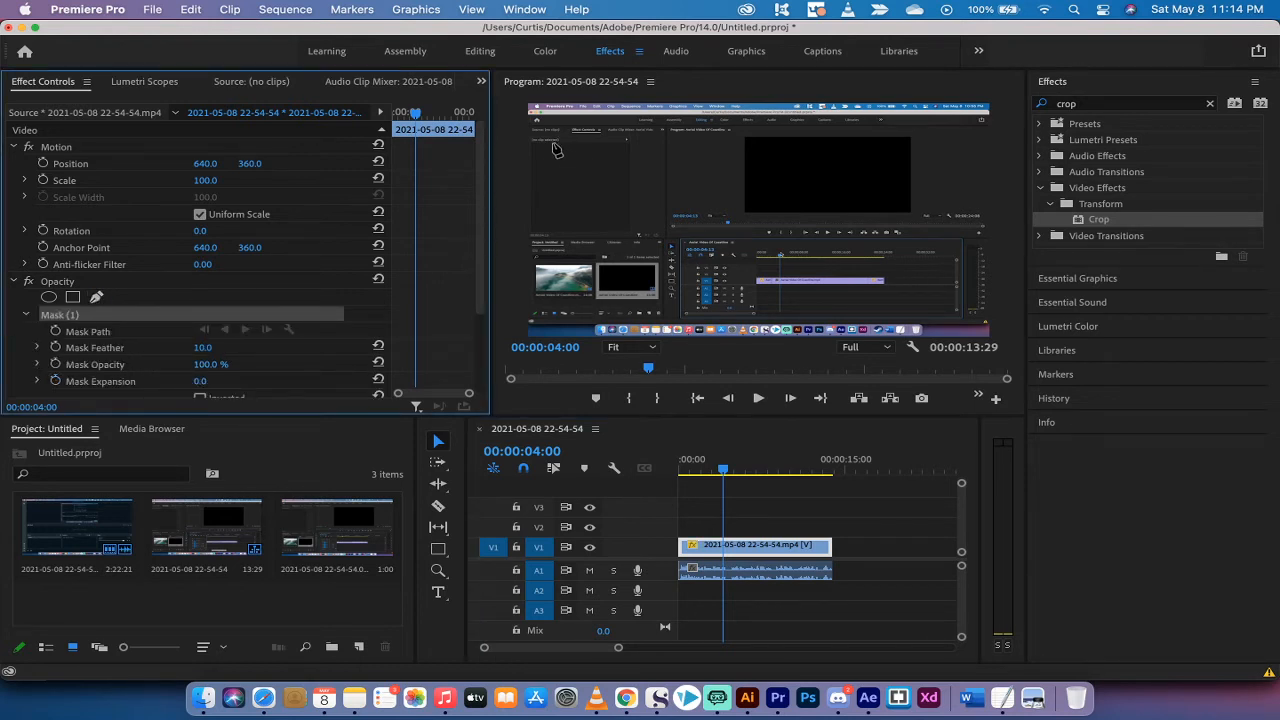
{"action": "mouse_move", "coordinate": [752, 144]}
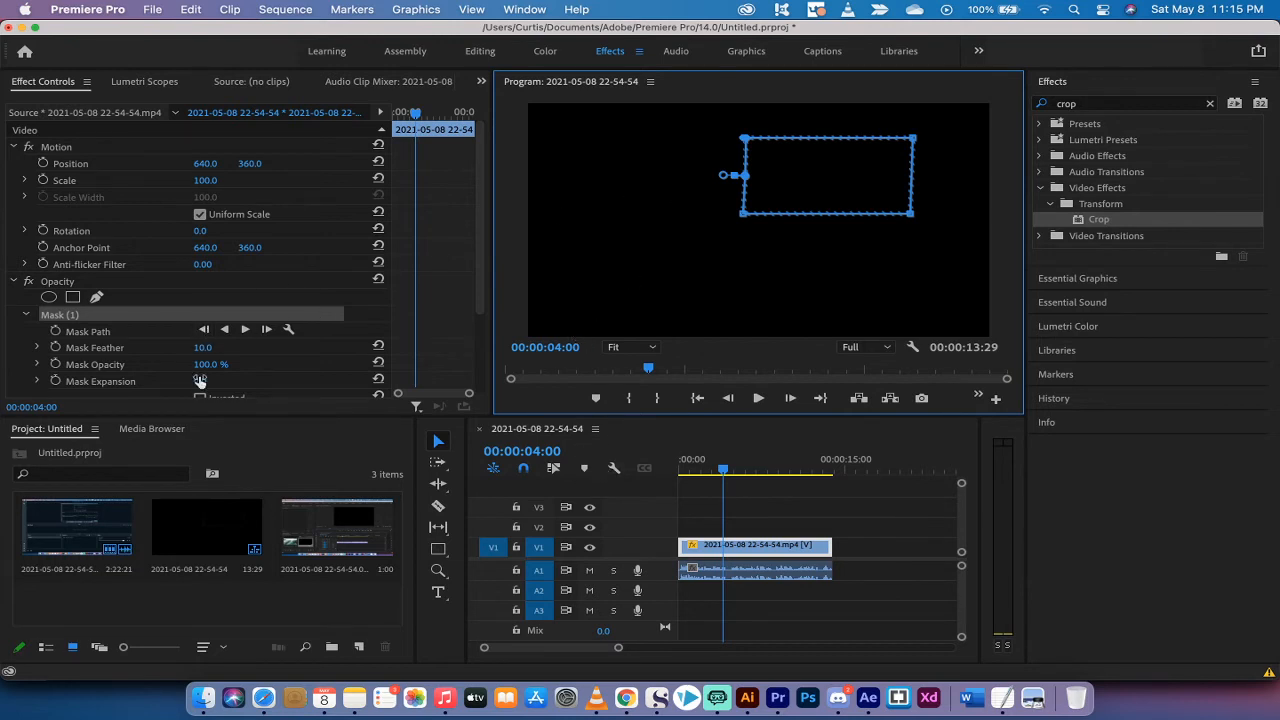
{"action": "scroll", "scroll_direction": "down", "scroll_amount": 3}
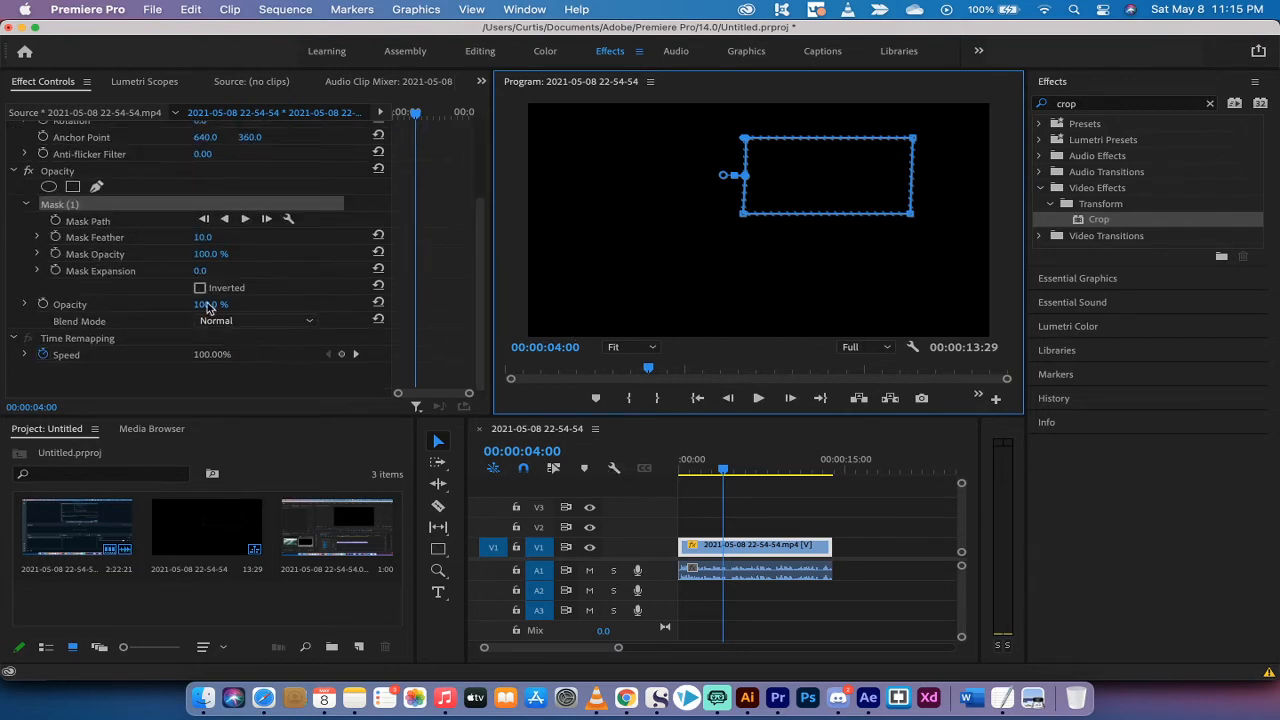
{"action": "left_click", "coordinate": [200, 288]}
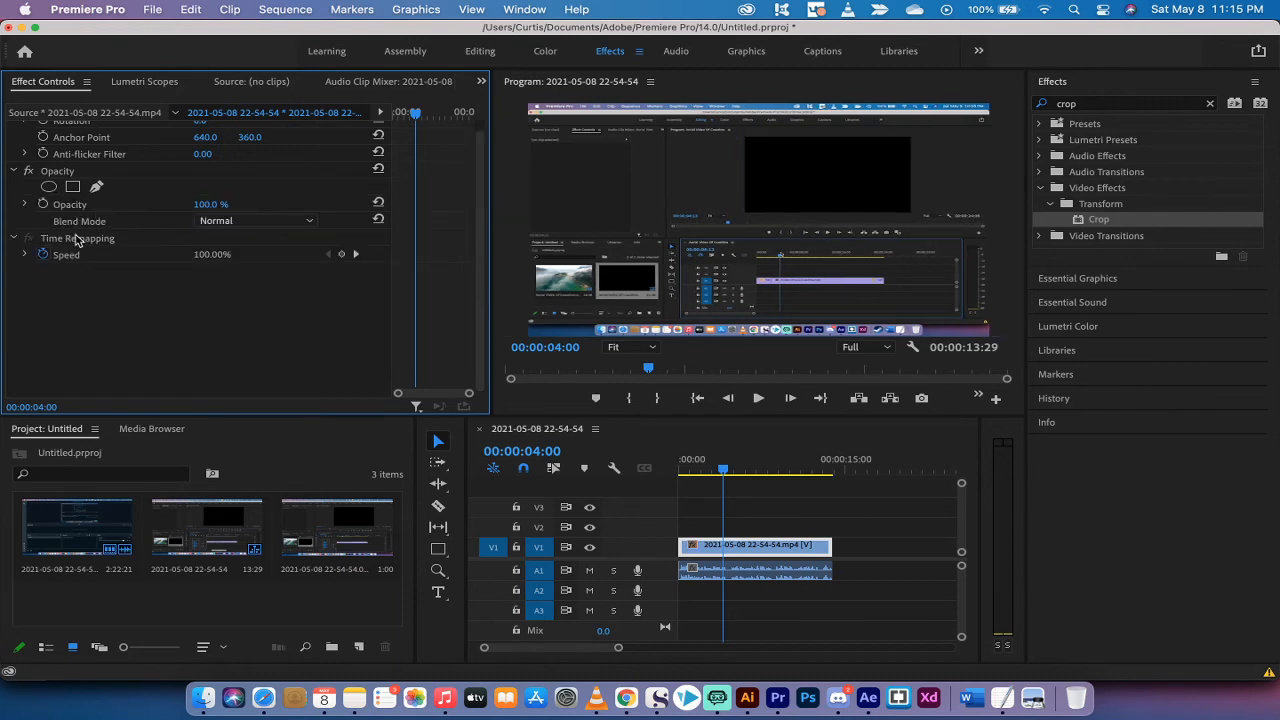
{"action": "mouse_move", "coordinate": [96, 188]}
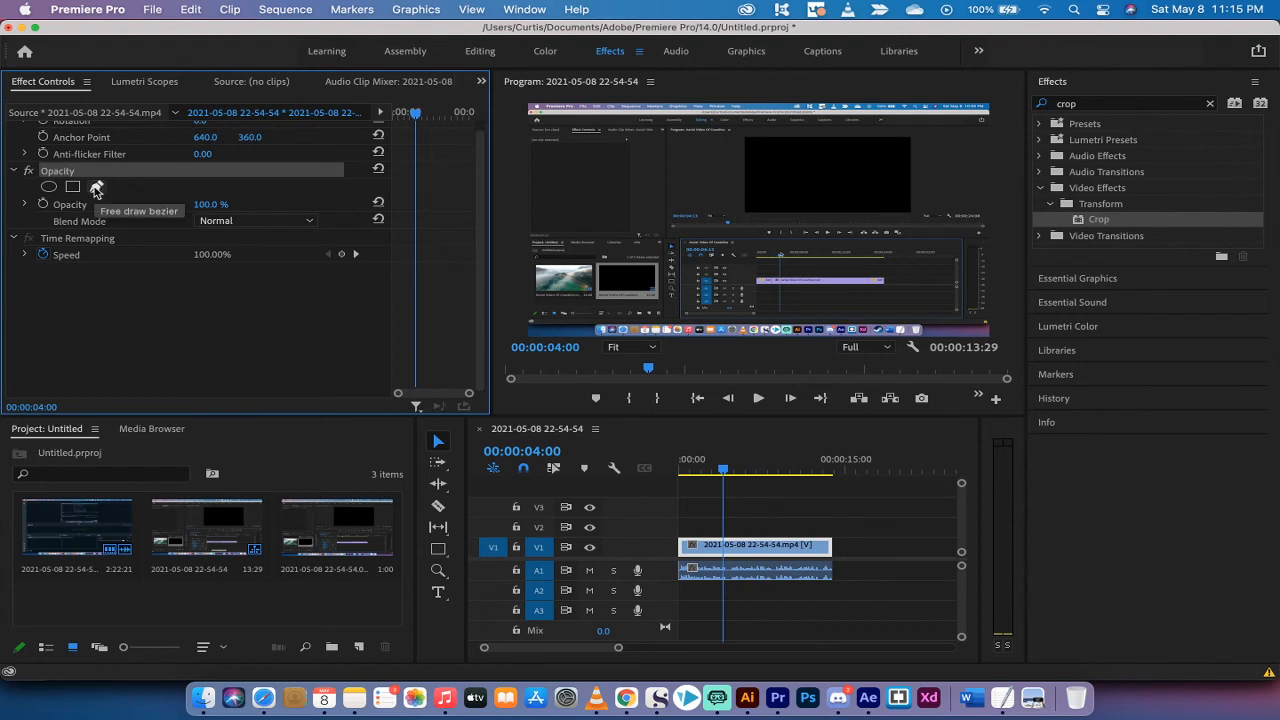
Step: Draw a bezier opacity mask around the timeline region so the rest of the frame goes black
{"action": "left_click", "coordinate": [96, 188]}
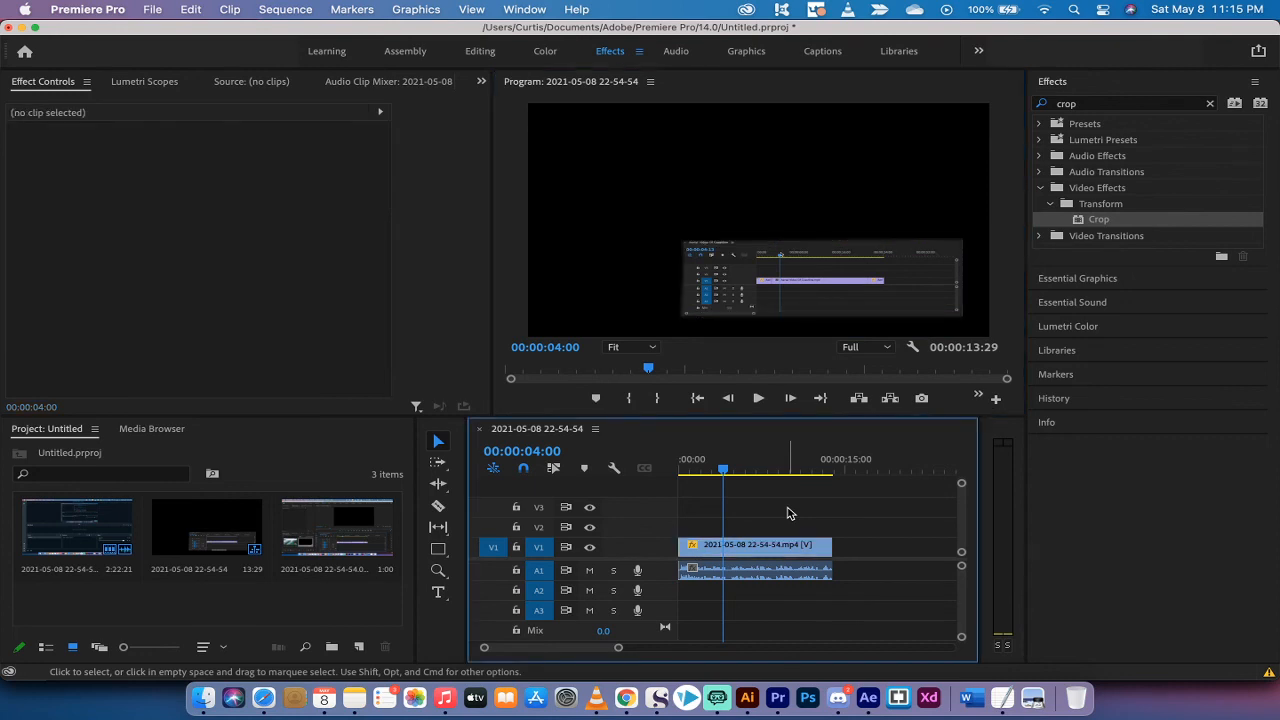
{"action": "mouse_move", "coordinate": [716, 696]}
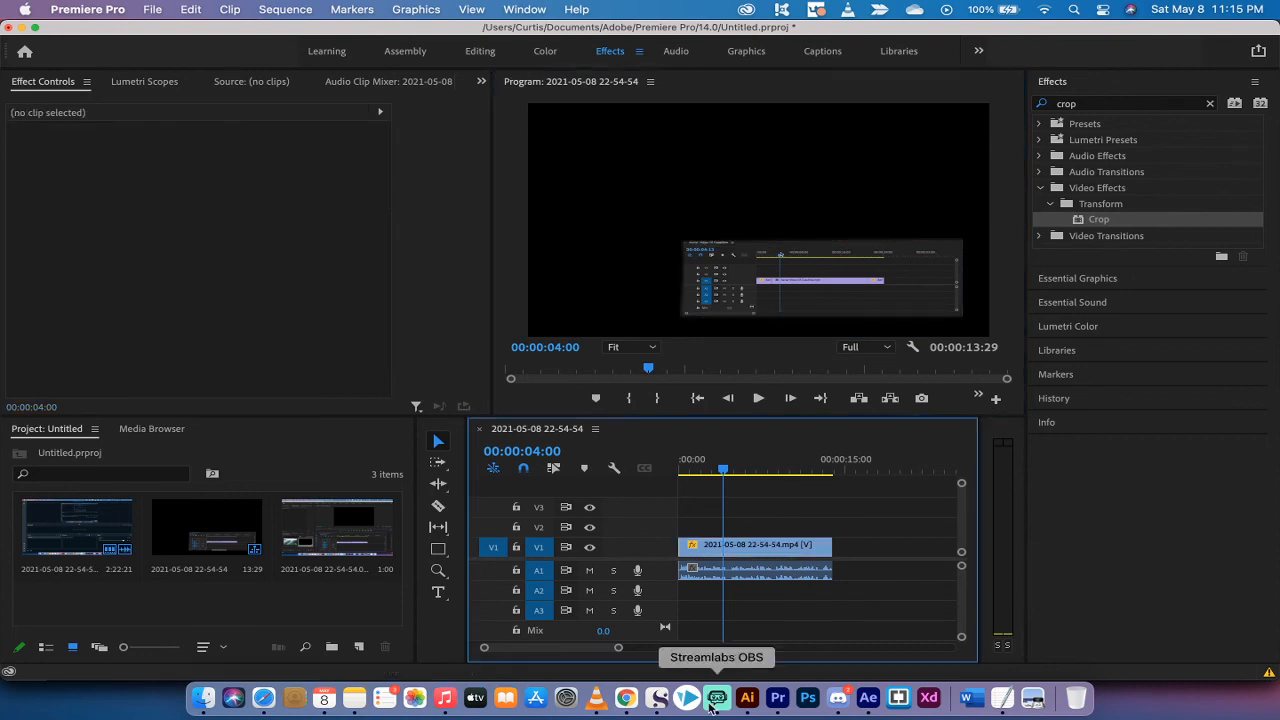